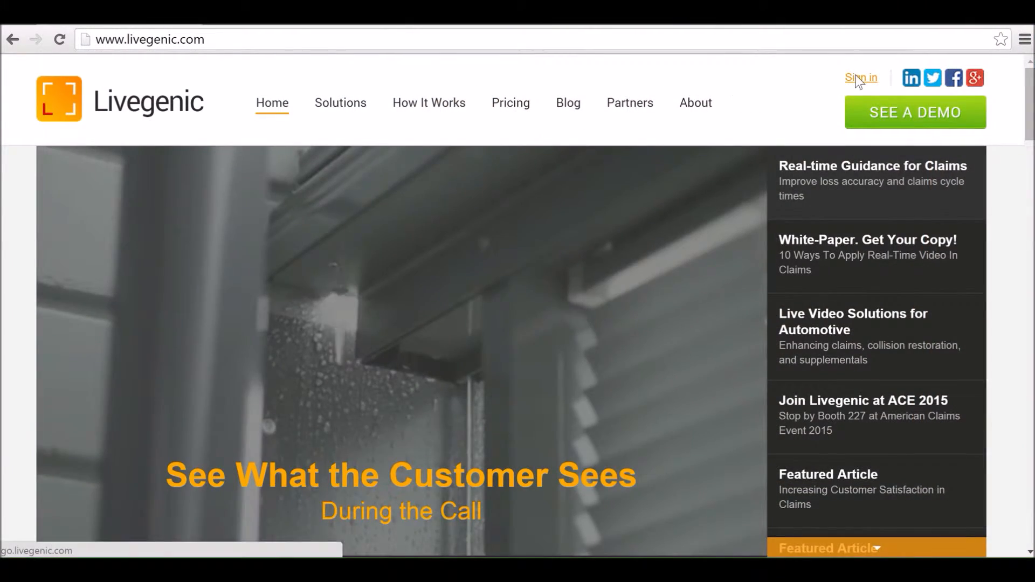
{"action": "left_click", "coordinate": [861, 78]}
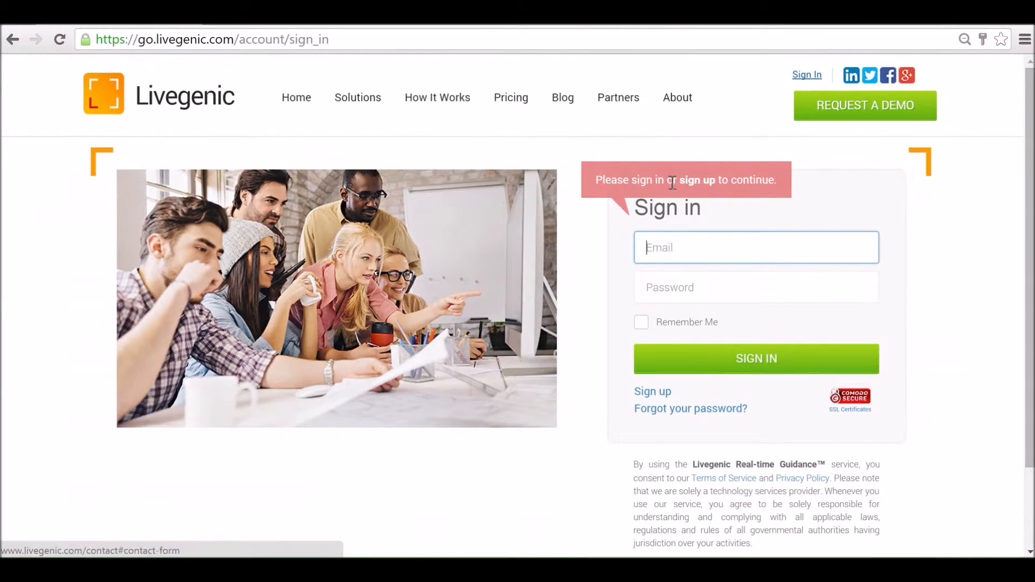
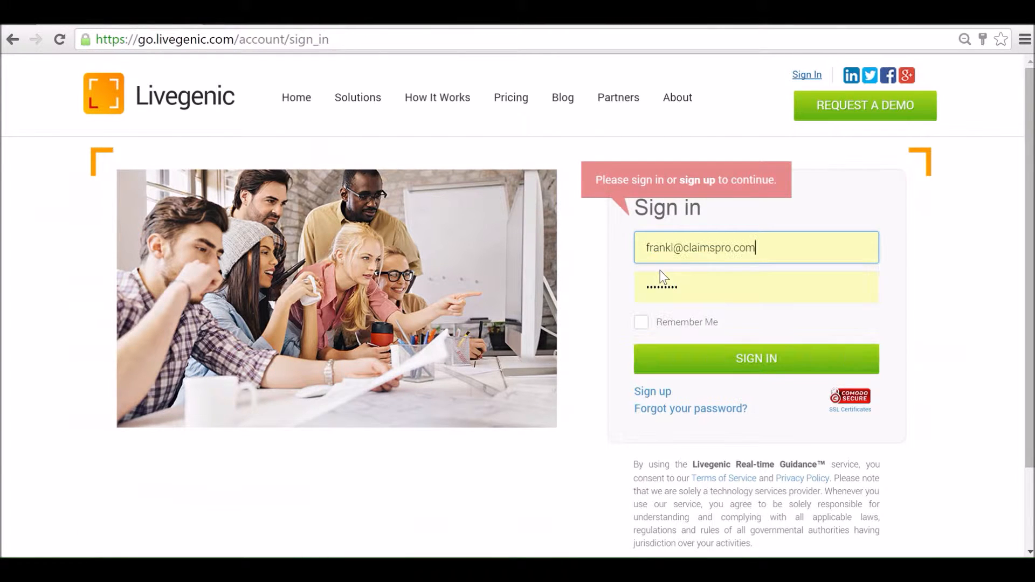
{"action": "left_click", "coordinate": [755, 358]}
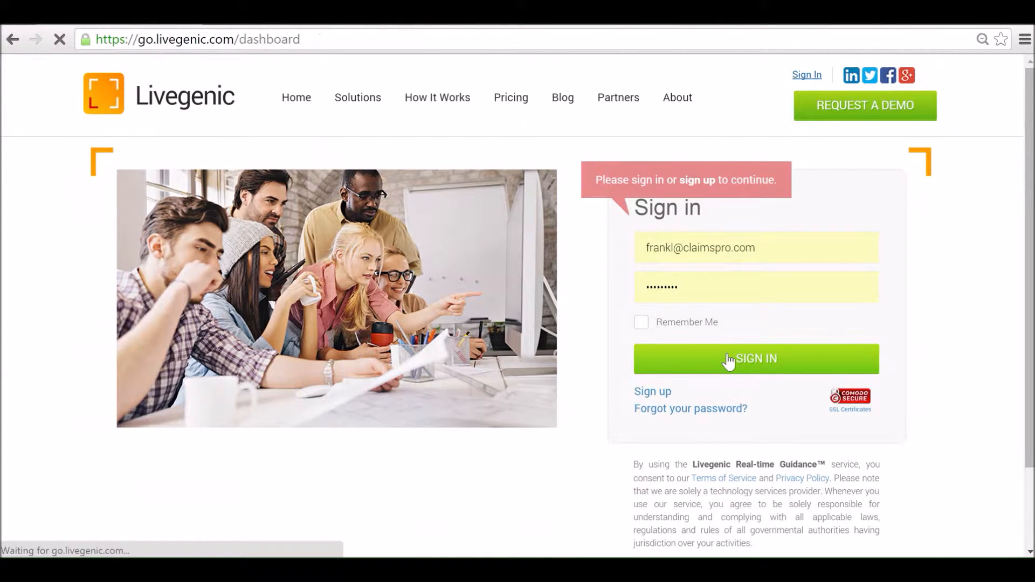
{"action": "left_click", "coordinate": [755, 358]}
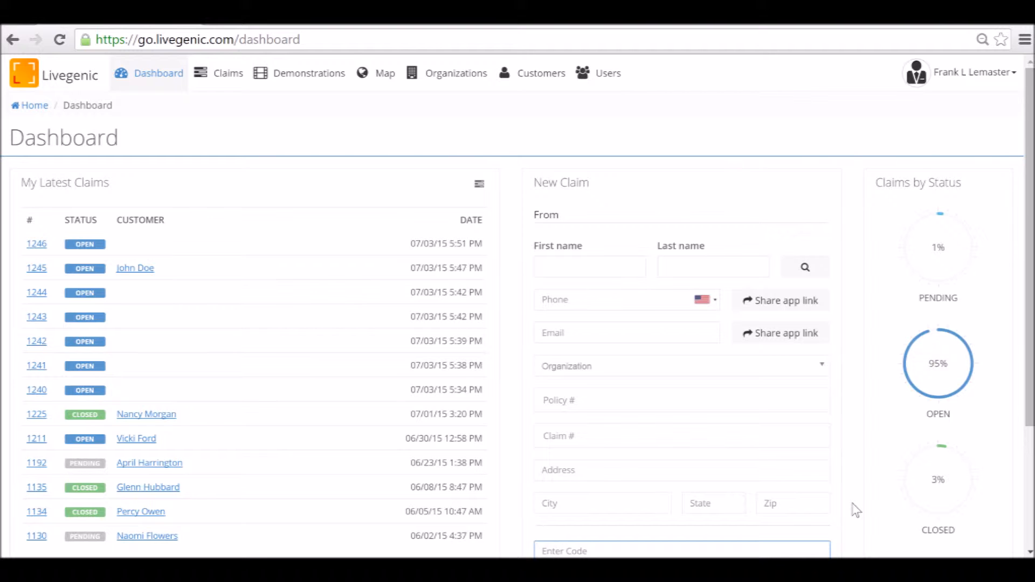
{"action": "left_click", "coordinate": [589, 266]}
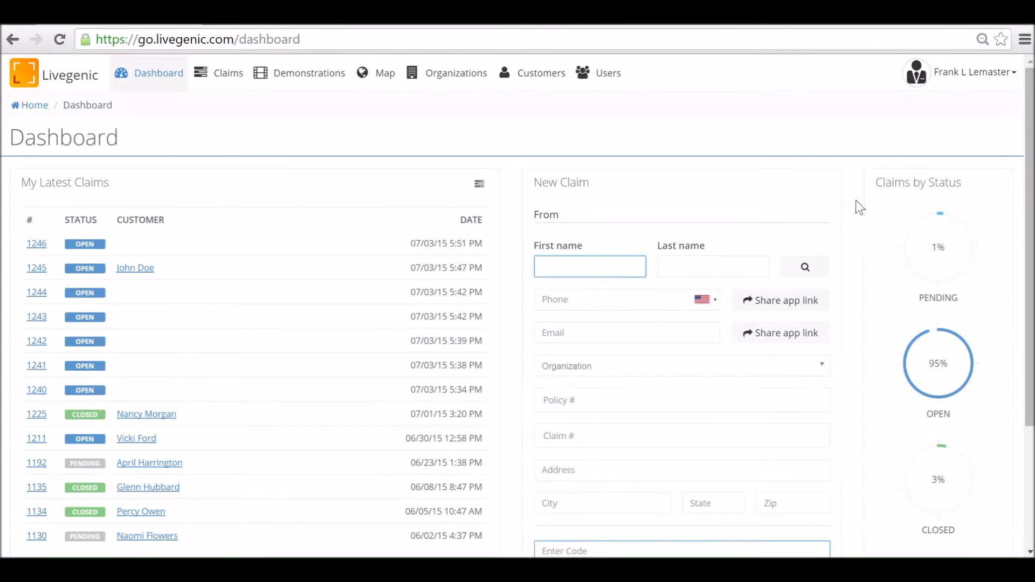
{"action": "scroll", "scroll_direction": "down", "scroll_amount": 3}
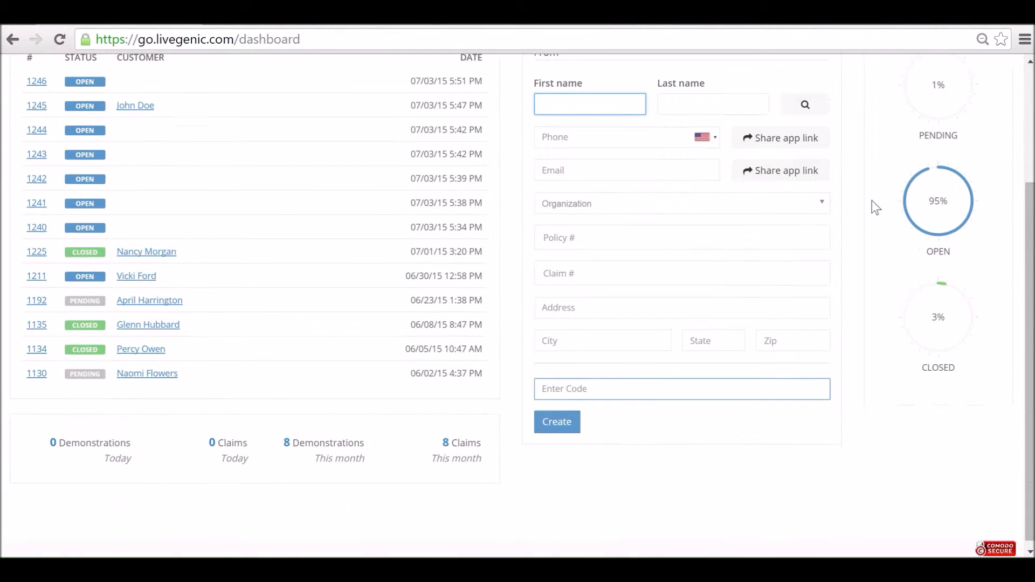
{"action": "mouse_move", "coordinate": [267, 460]}
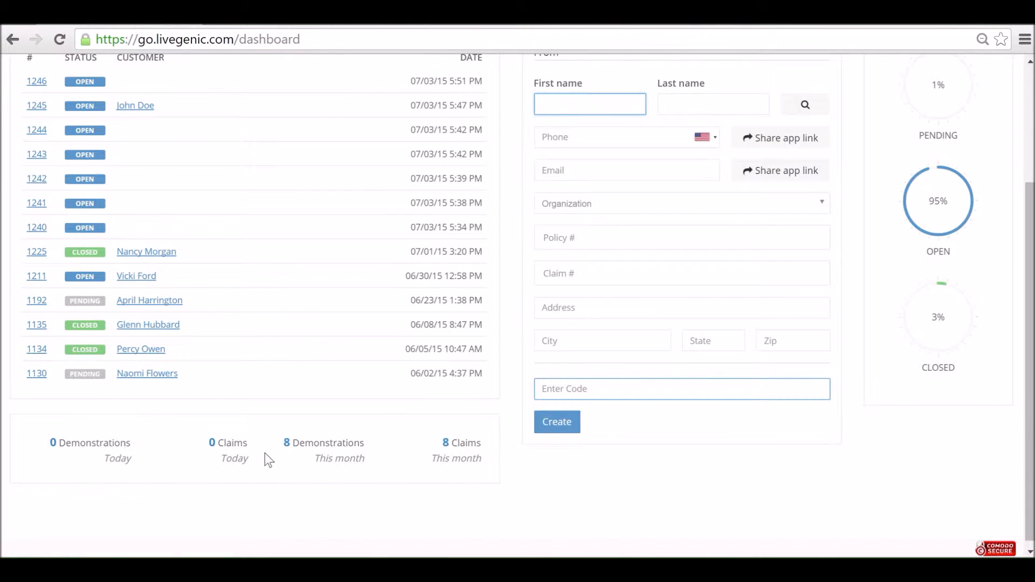
{"action": "mouse_move", "coordinate": [274, 440]}
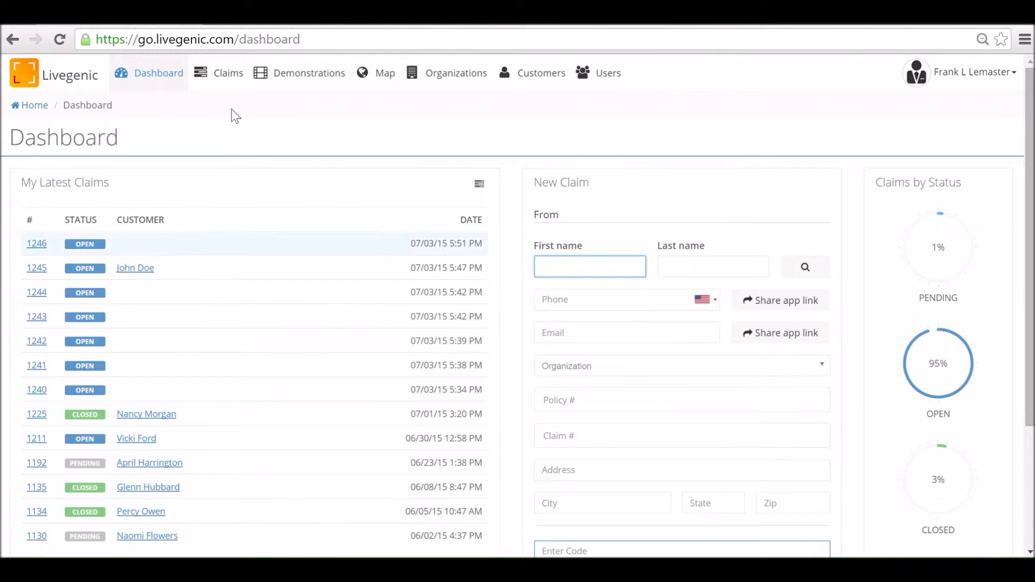
Step: Browse the Claims list and then the Demonstrations list from the navigation bar
{"action": "left_click", "coordinate": [228, 72]}
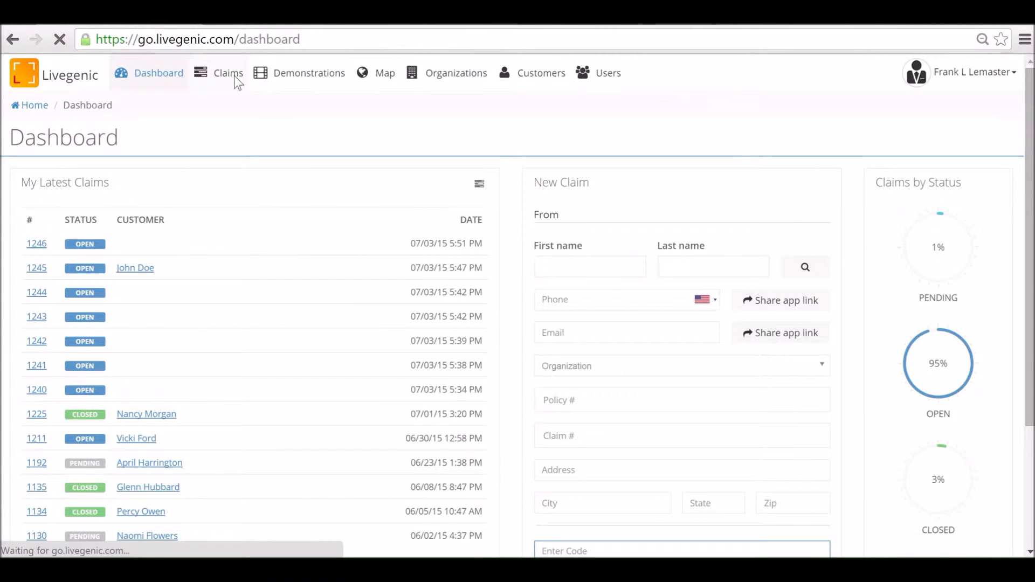
{"action": "left_click", "coordinate": [228, 72]}
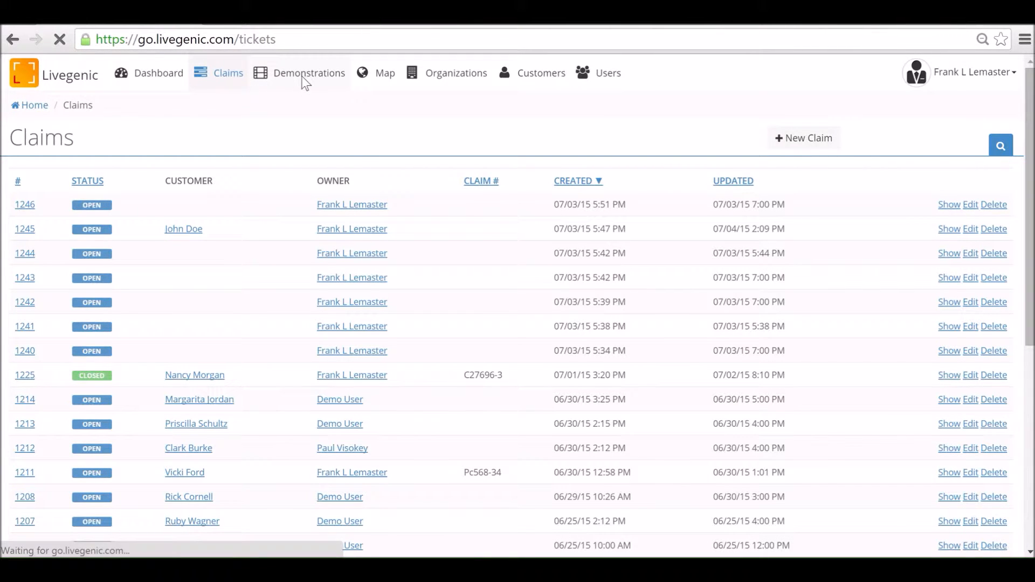
{"action": "left_click", "coordinate": [308, 72]}
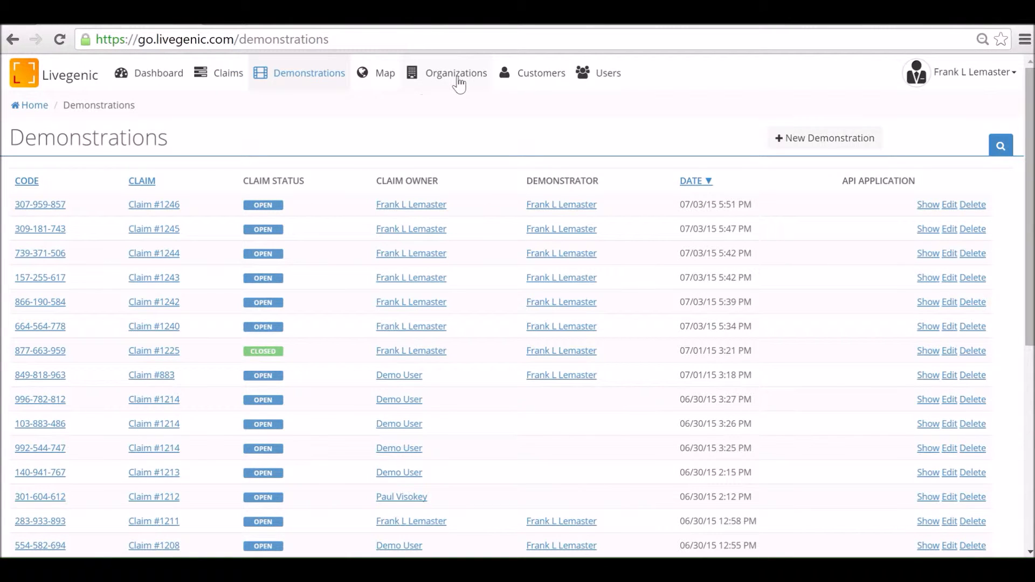
Step: Show the Organizations list containing the single organization Jimbob's
{"action": "left_click", "coordinate": [455, 72]}
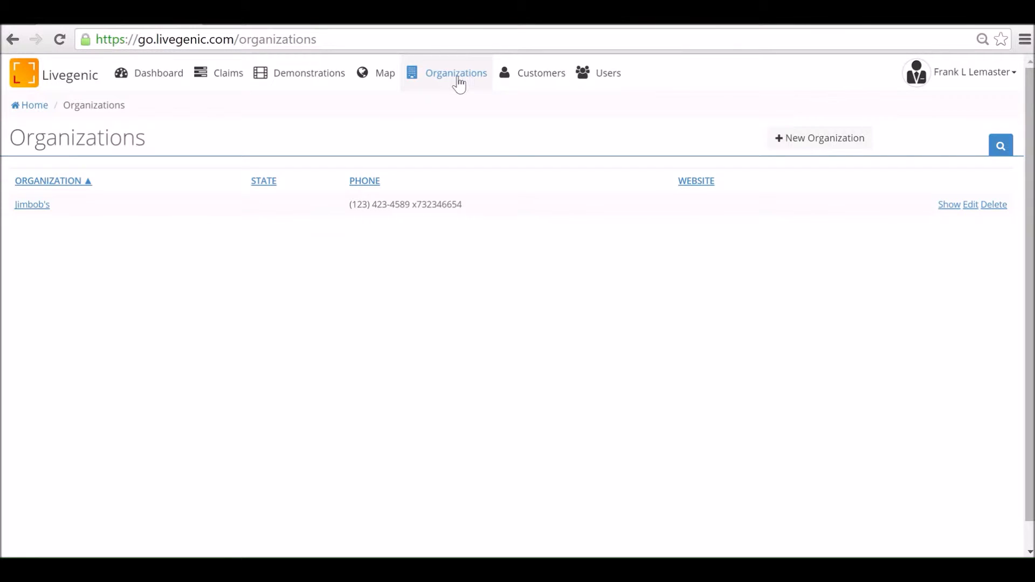
{"action": "mouse_move", "coordinate": [385, 72]}
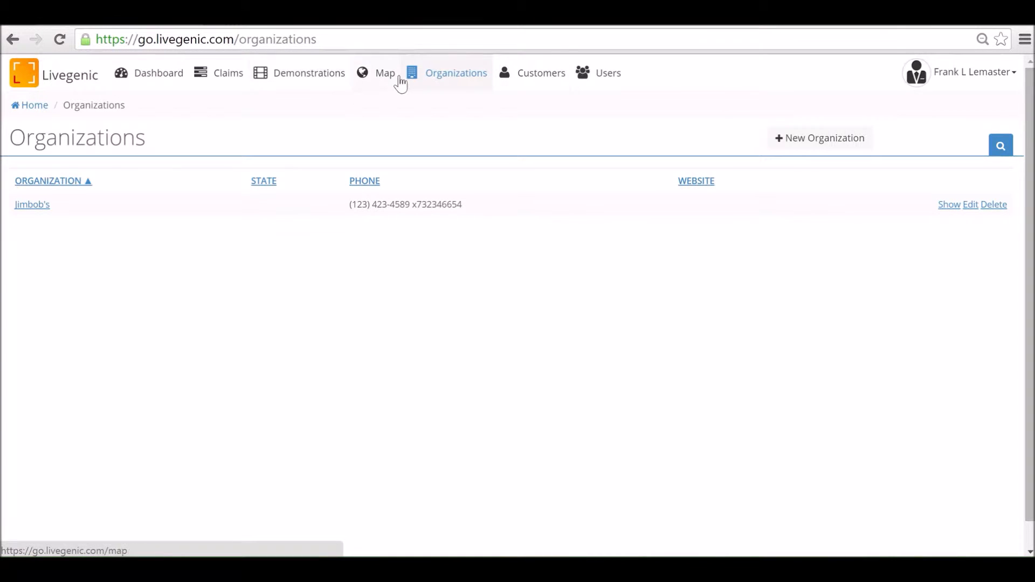
{"action": "mouse_move", "coordinate": [541, 72]}
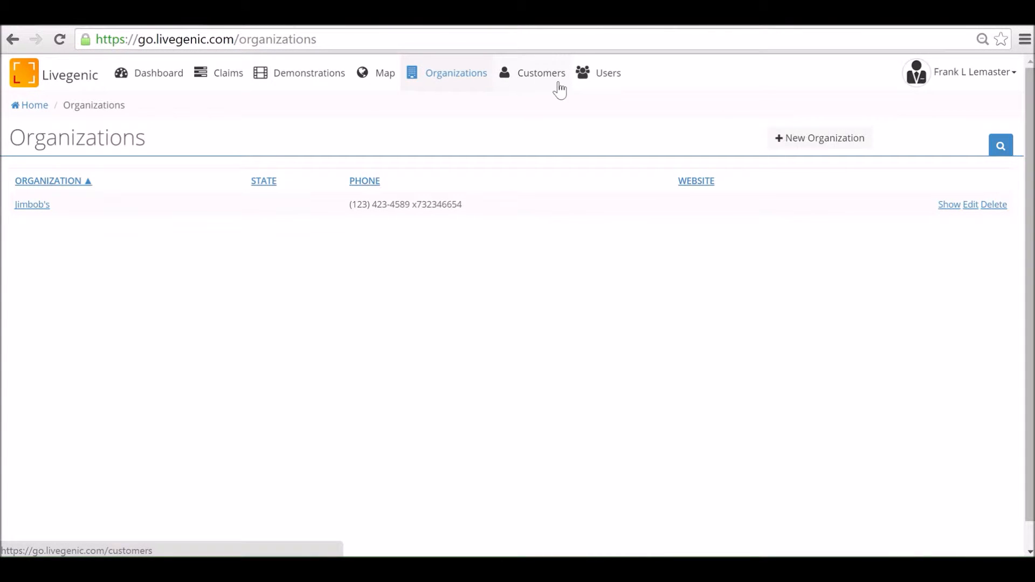
{"action": "left_click", "coordinate": [1001, 146]}
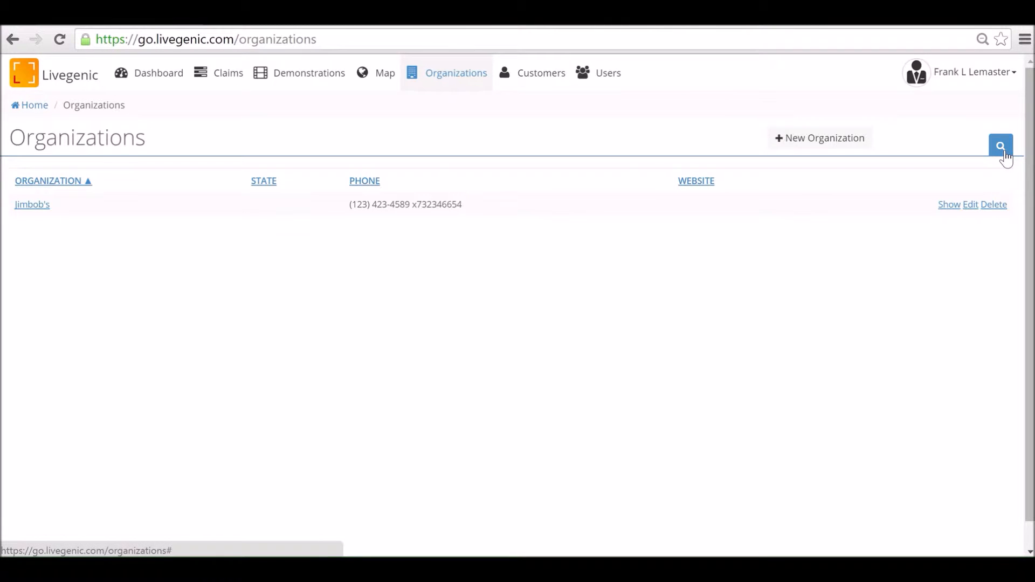
{"action": "left_click", "coordinate": [1001, 146]}
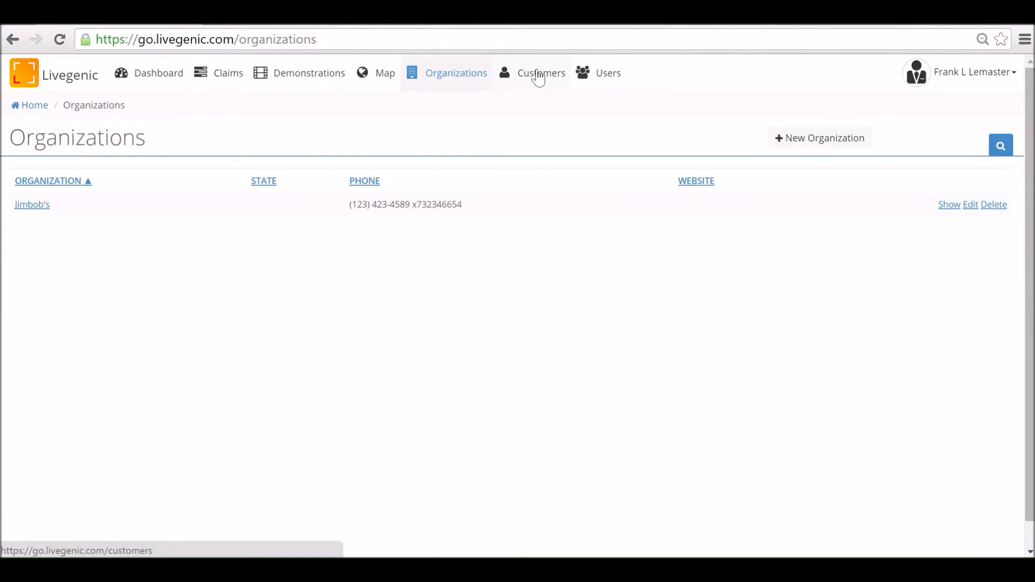
{"action": "mouse_move", "coordinate": [607, 75]}
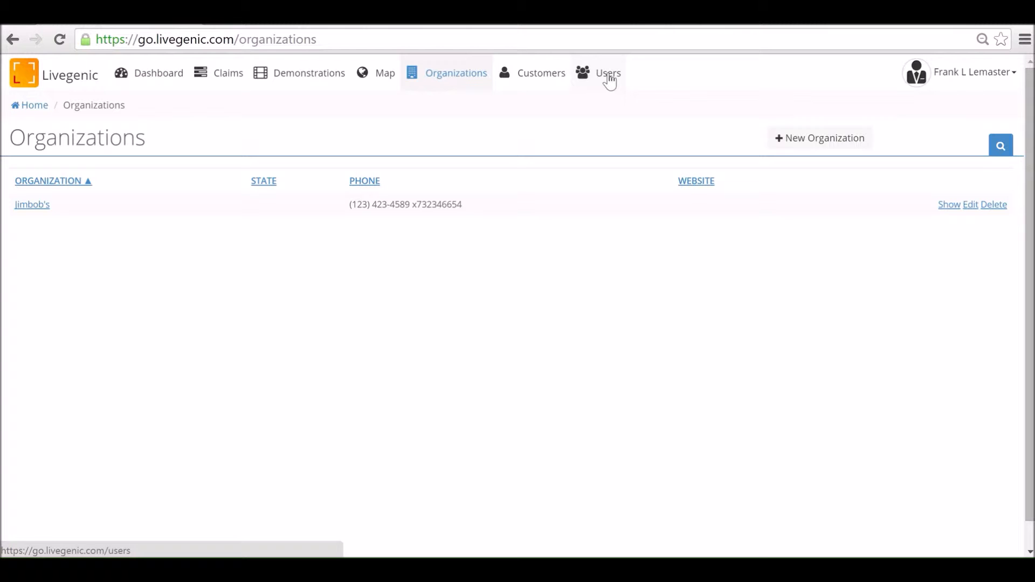
Step: Return to the Dashboard and focus the new-claim form's First name field
{"action": "left_click", "coordinate": [157, 72]}
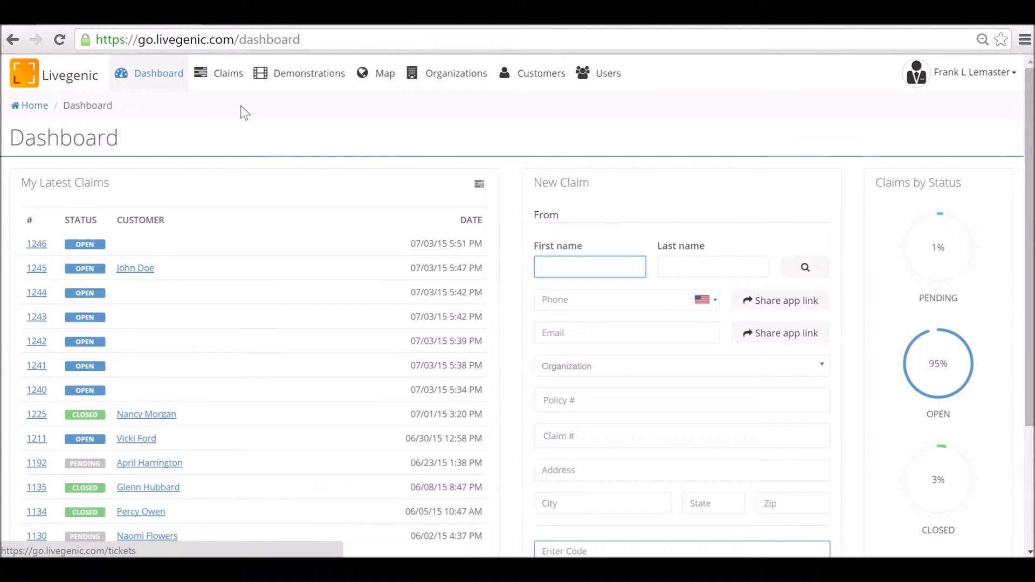
{"action": "left_click", "coordinate": [588, 267]}
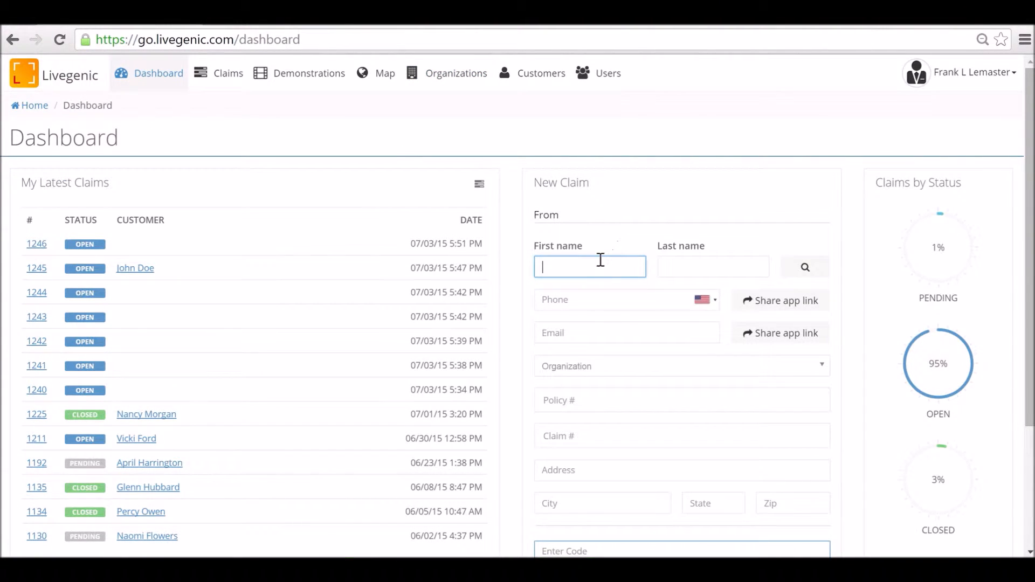
{"action": "scroll", "scroll_direction": "down", "scroll_amount": 3}
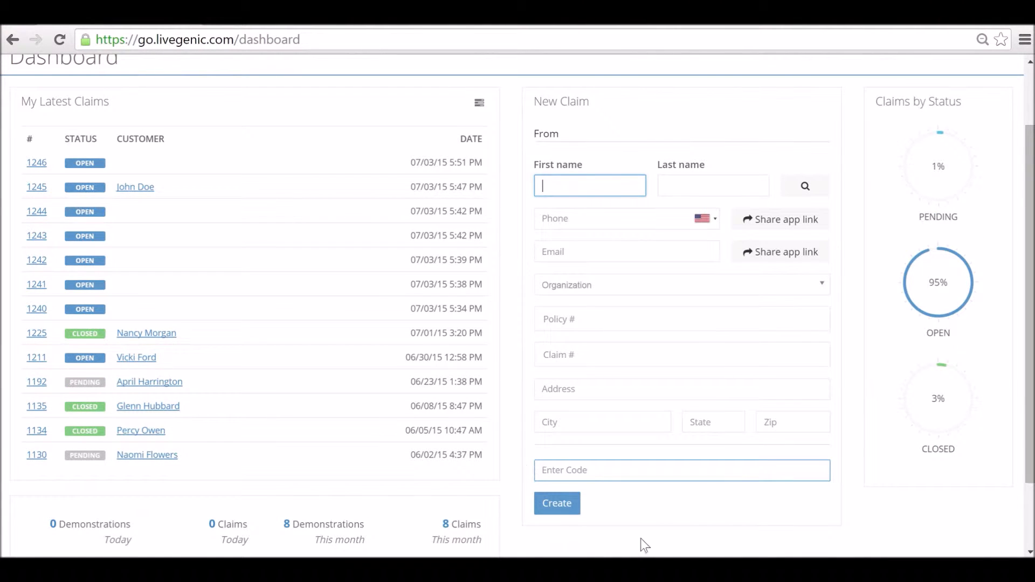
{"action": "mouse_move", "coordinate": [524, 470]}
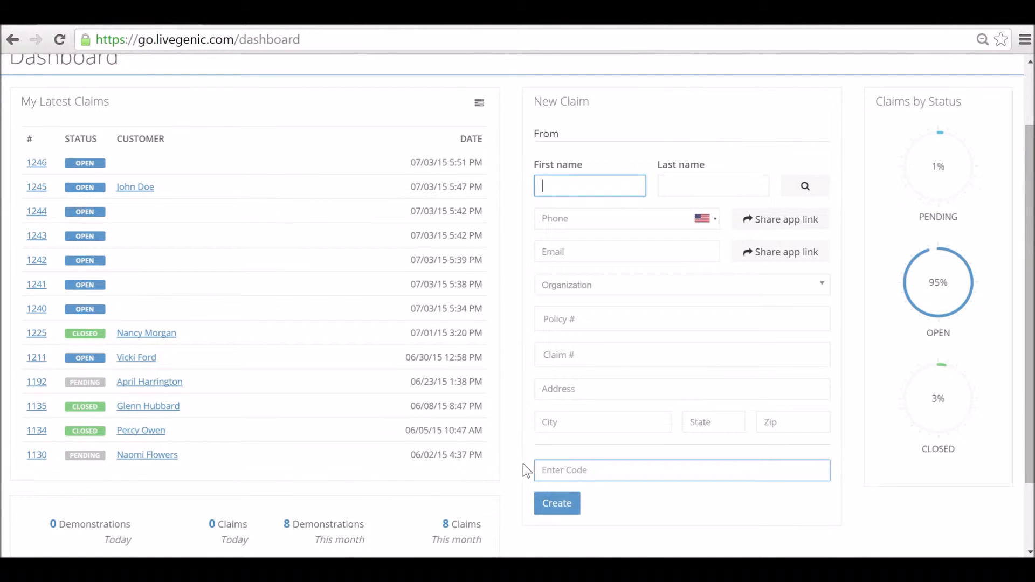
{"action": "mouse_move", "coordinate": [811, 122]}
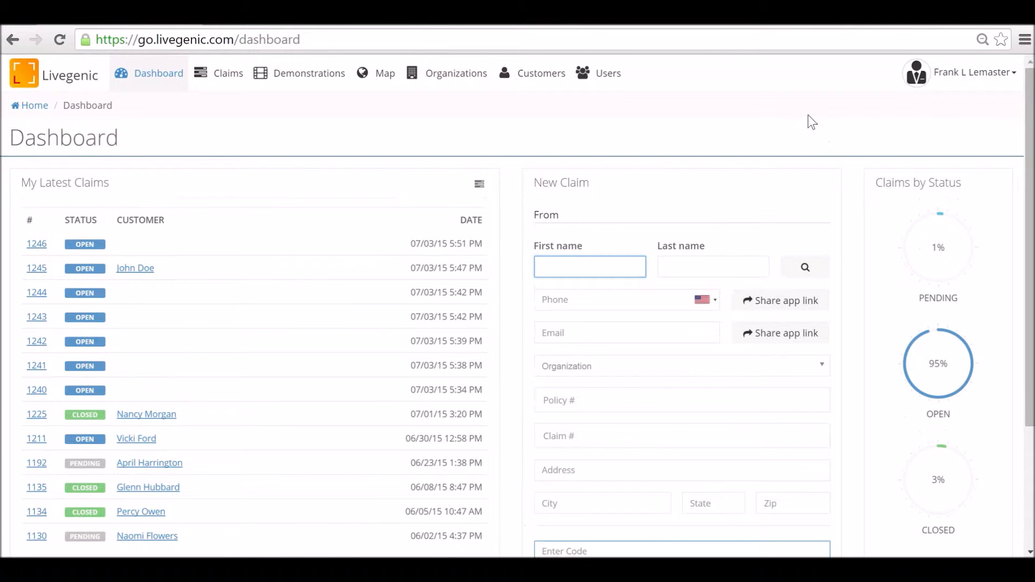
{"action": "mouse_move", "coordinate": [804, 175]}
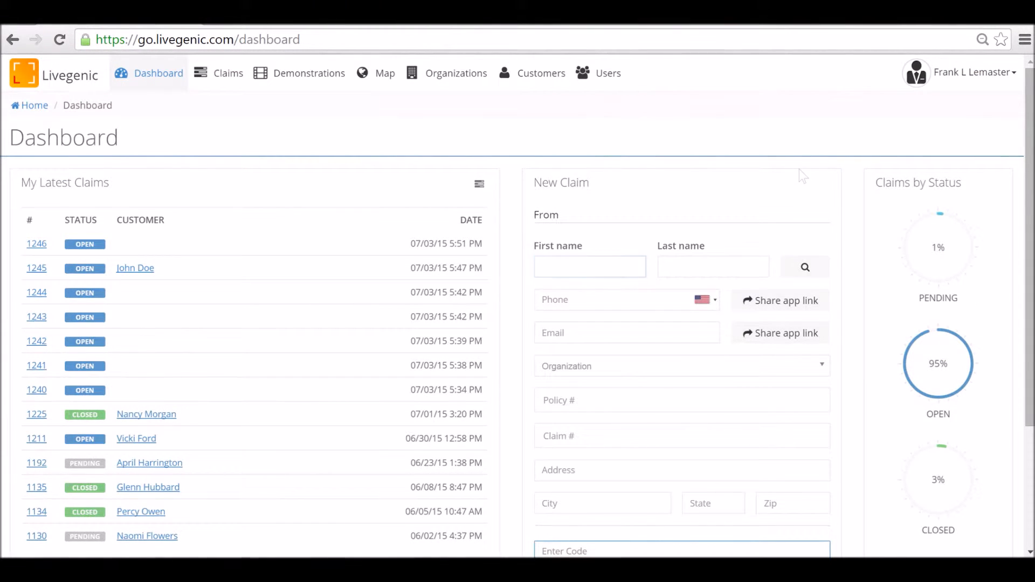
{"action": "mouse_move", "coordinate": [856, 509]}
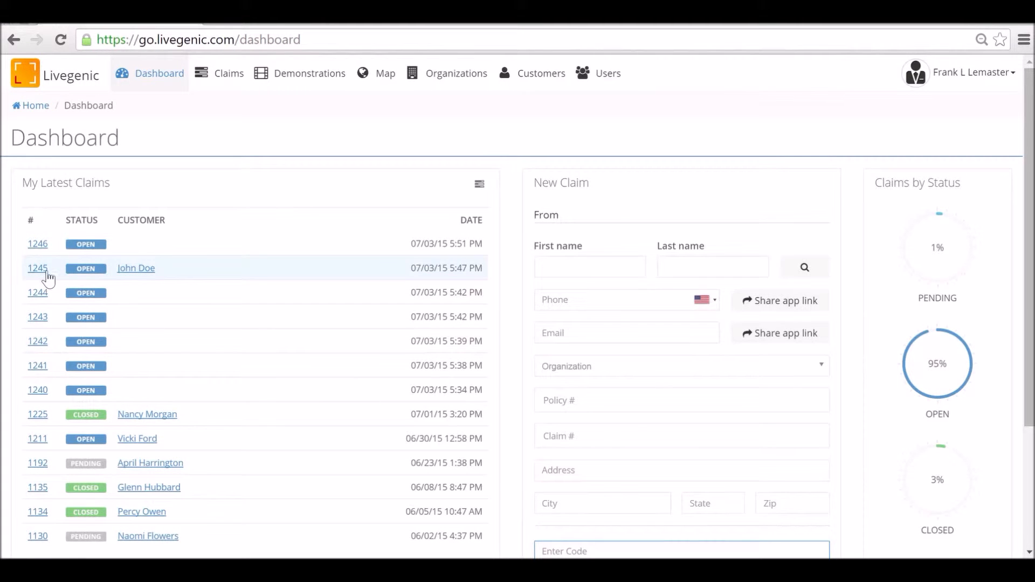
Step: Open claim 1245 for John Doe and start its first recorded video
{"action": "left_click", "coordinate": [37, 268]}
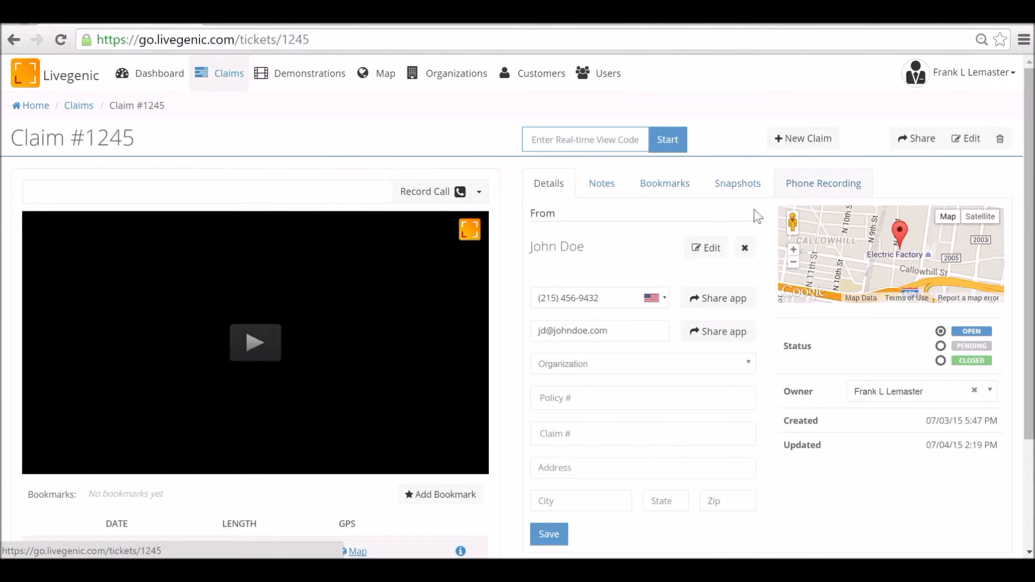
{"action": "scroll", "scroll_direction": "down", "scroll_amount": 3}
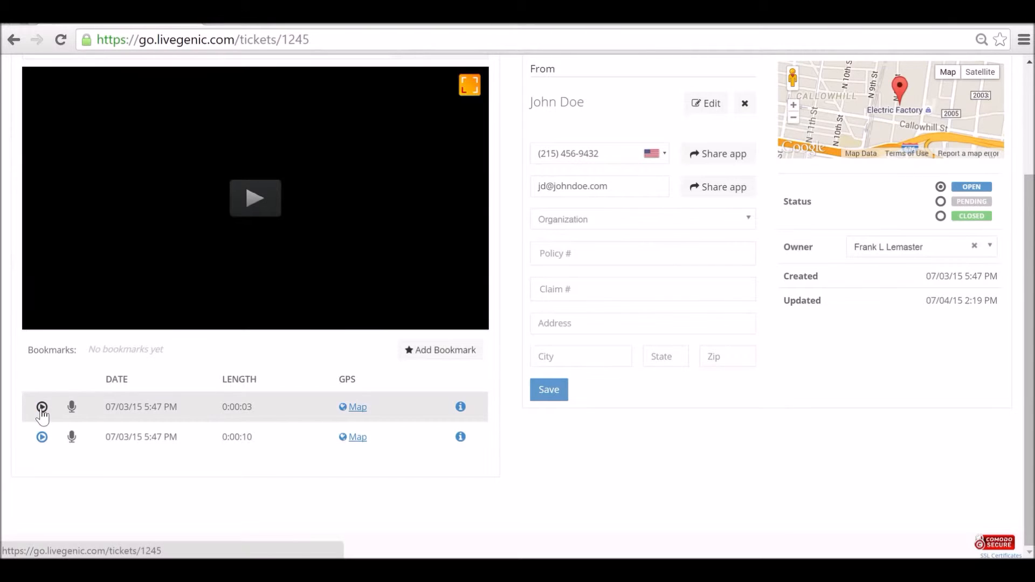
{"action": "left_click", "coordinate": [42, 406]}
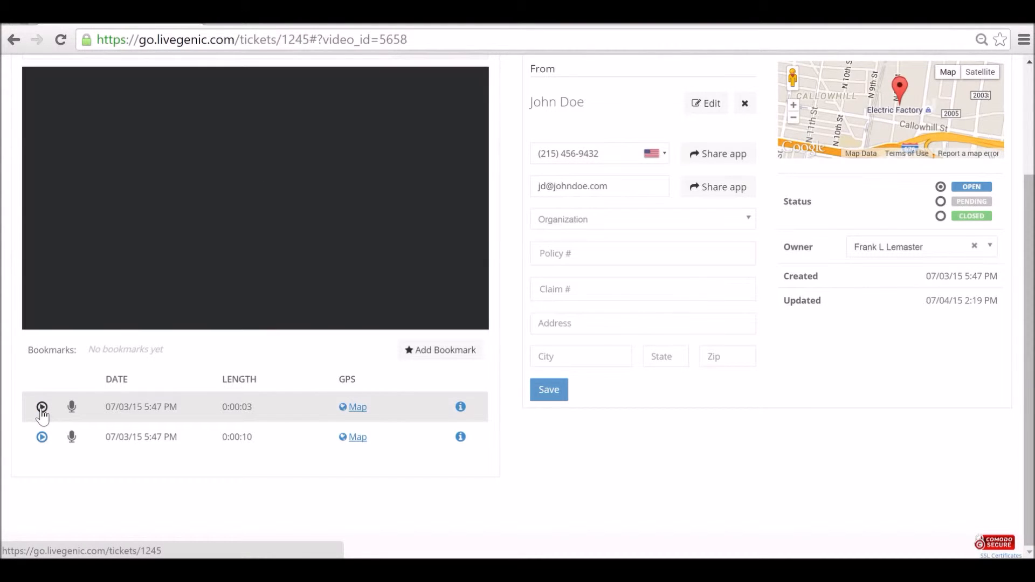
Step: Load claim 1245's ten-second video and show it full screen
{"action": "left_click", "coordinate": [42, 407]}
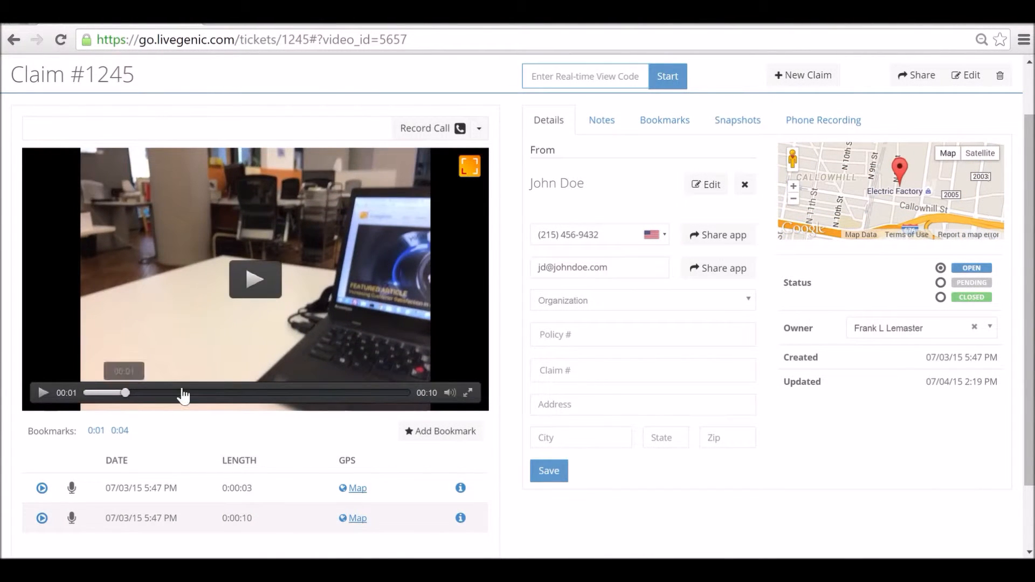
{"action": "left_click", "coordinate": [469, 166]}
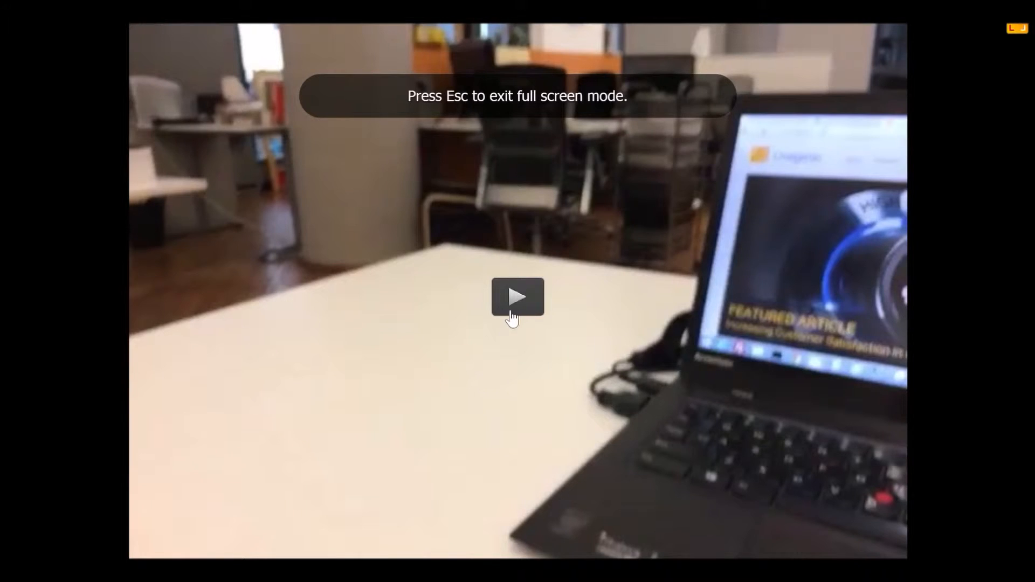
Step: Play the ten-second video to 0:06 and add a bookmark there, alongside 0:01 and 0:04
{"action": "left_click", "coordinate": [516, 297]}
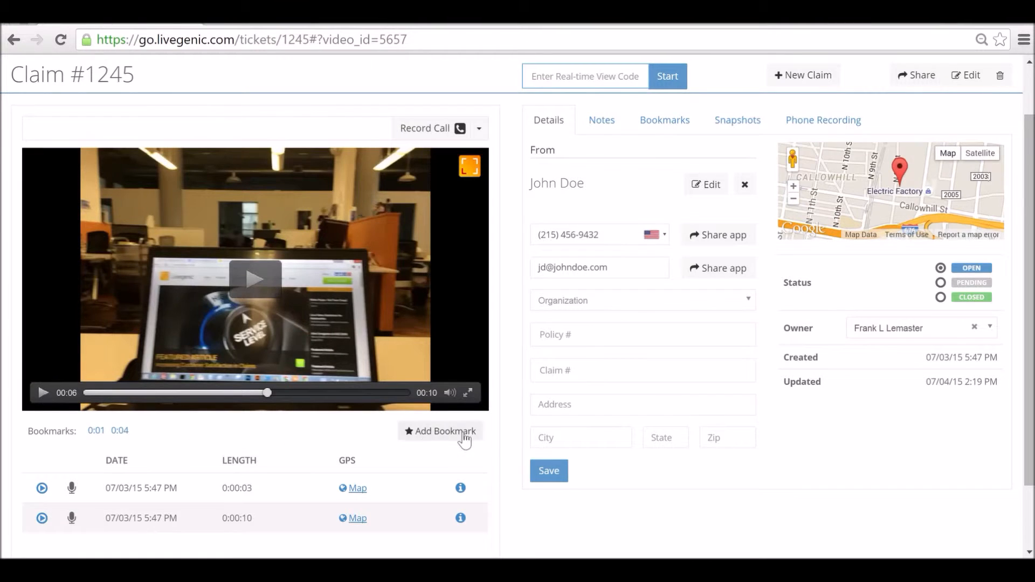
{"action": "left_click", "coordinate": [440, 431]}
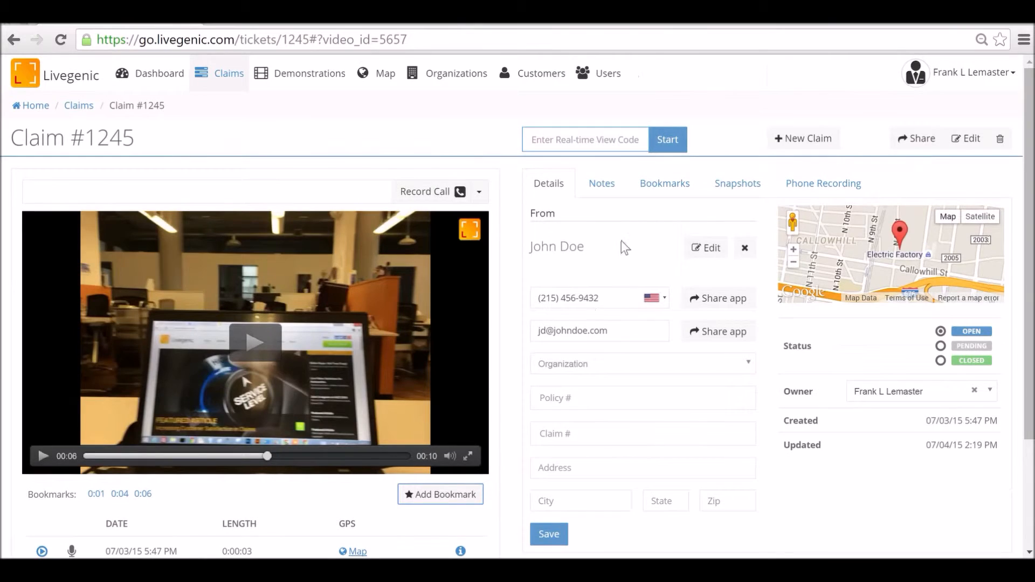
{"action": "left_click", "coordinate": [664, 183]}
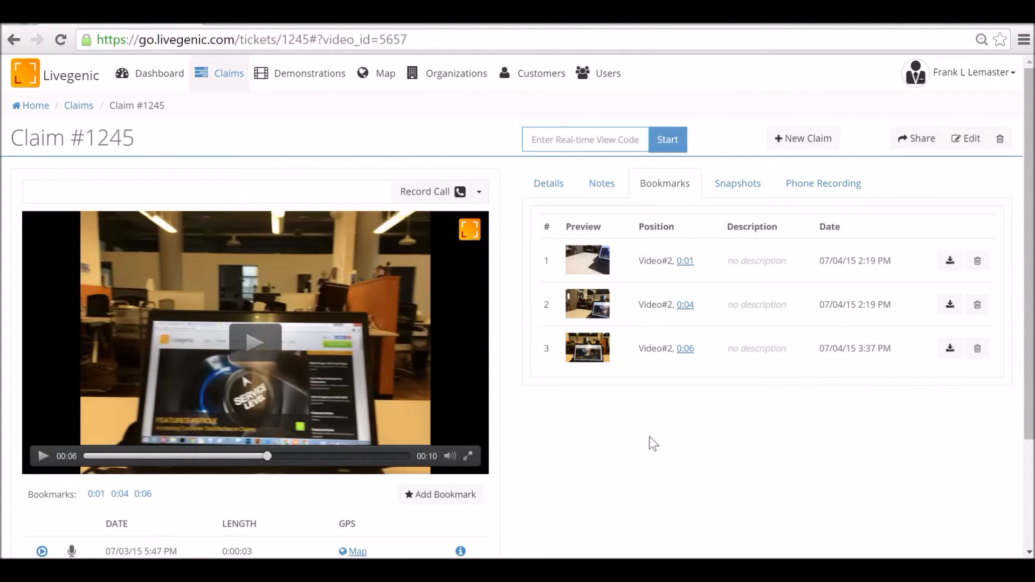
Step: Scroll the bookmark list showing Video#2 bookmarks at 0:01, 0:04 and 0:06
{"action": "scroll", "scroll_direction": "down", "scroll_amount": 3}
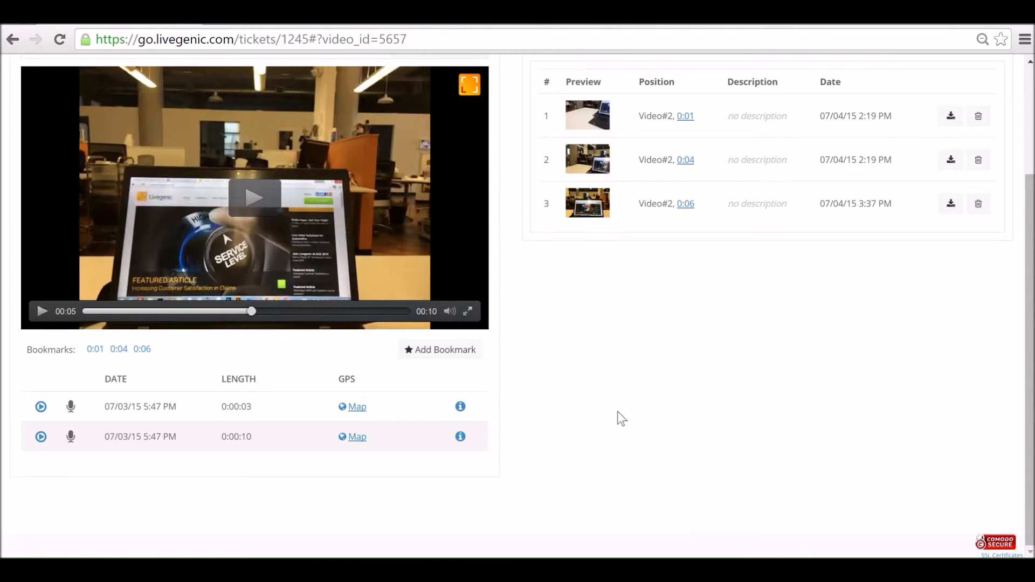
{"action": "mouse_move", "coordinate": [164, 388]}
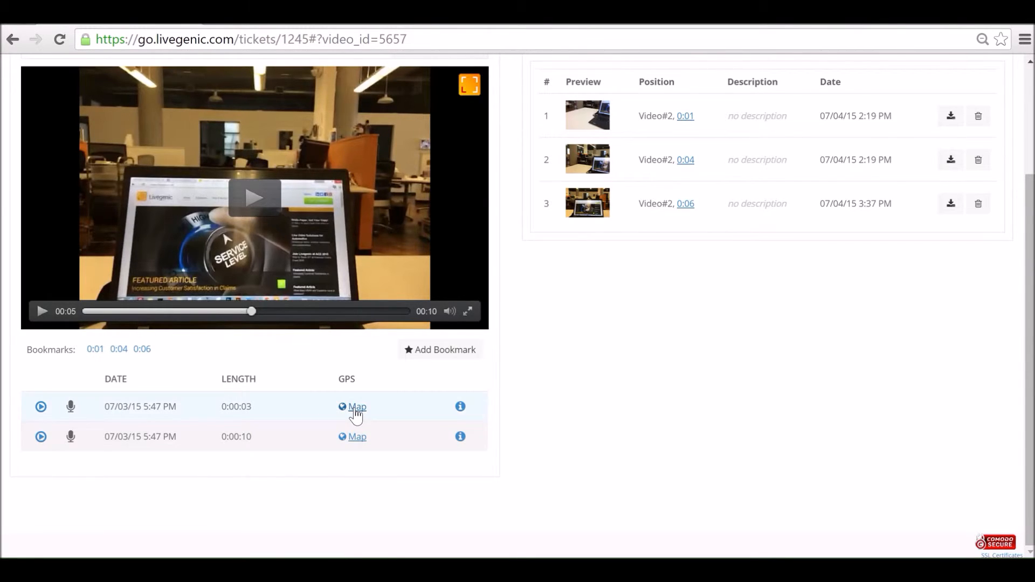
{"action": "left_click", "coordinate": [357, 407]}
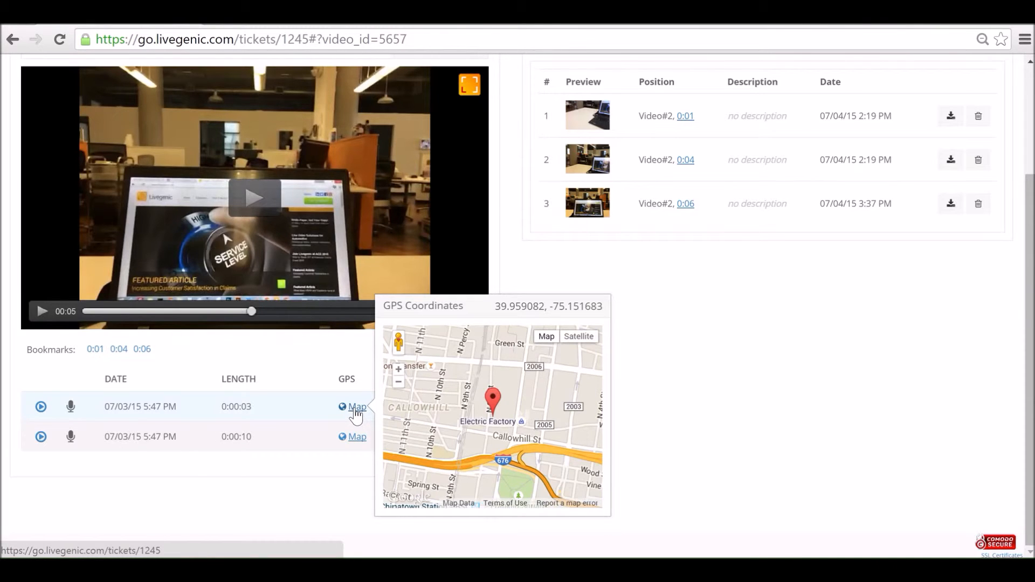
{"action": "mouse_move", "coordinate": [632, 408]}
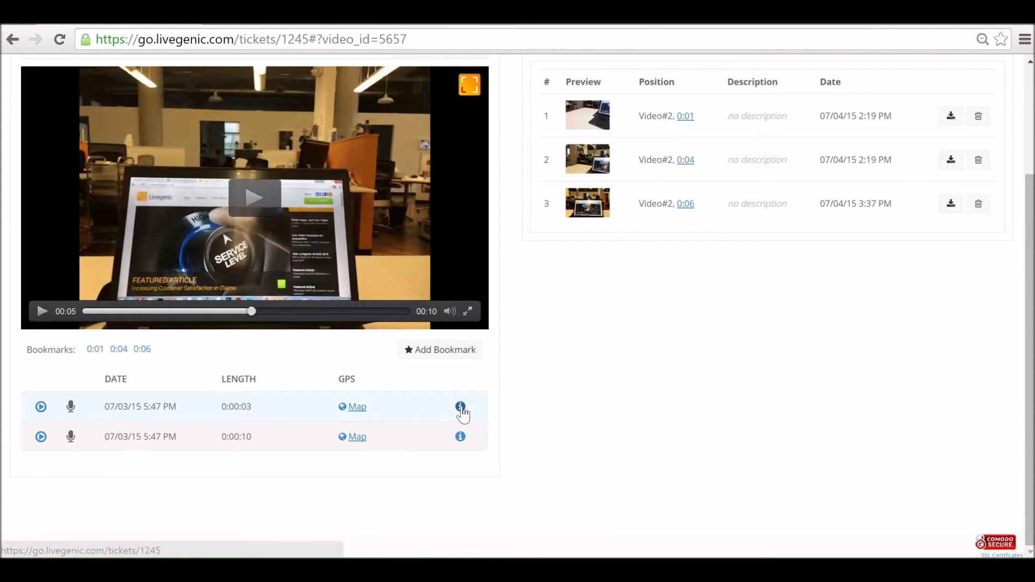
{"action": "left_click", "coordinate": [460, 407]}
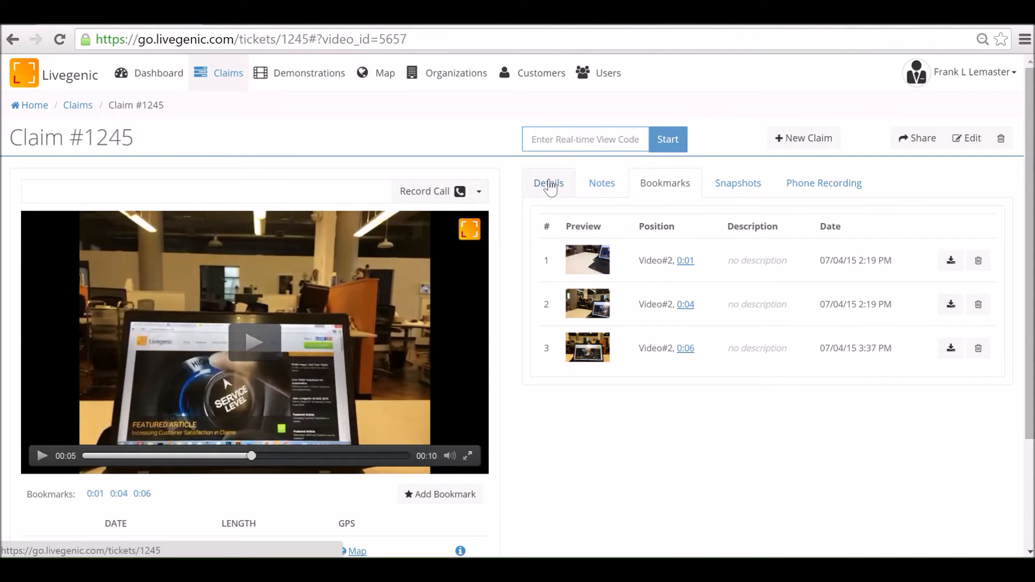
Step: Set claim 1245's status to Pending in Details, then view its two existing notes
{"action": "left_click", "coordinate": [548, 183]}
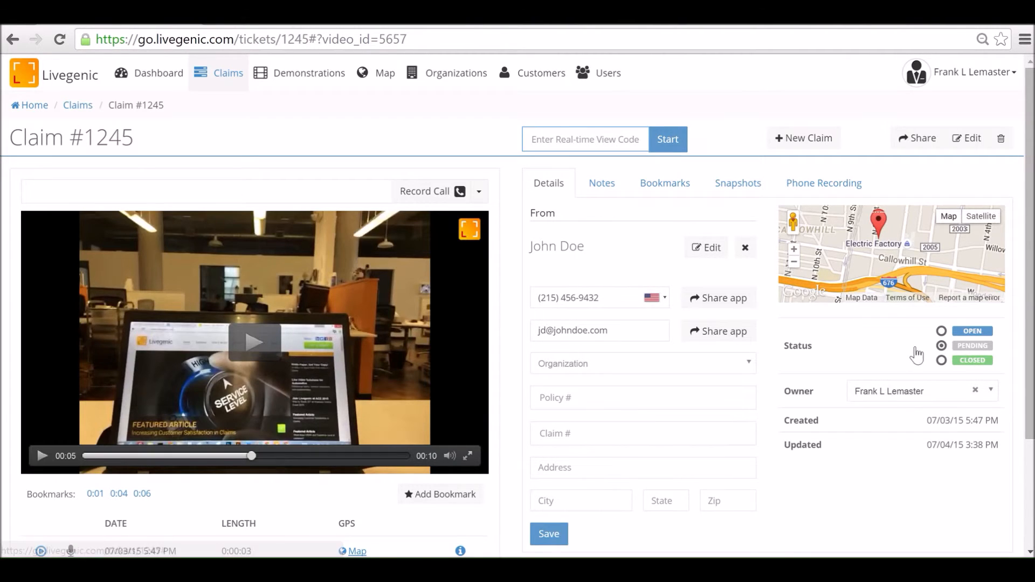
{"action": "left_click", "coordinate": [918, 391]}
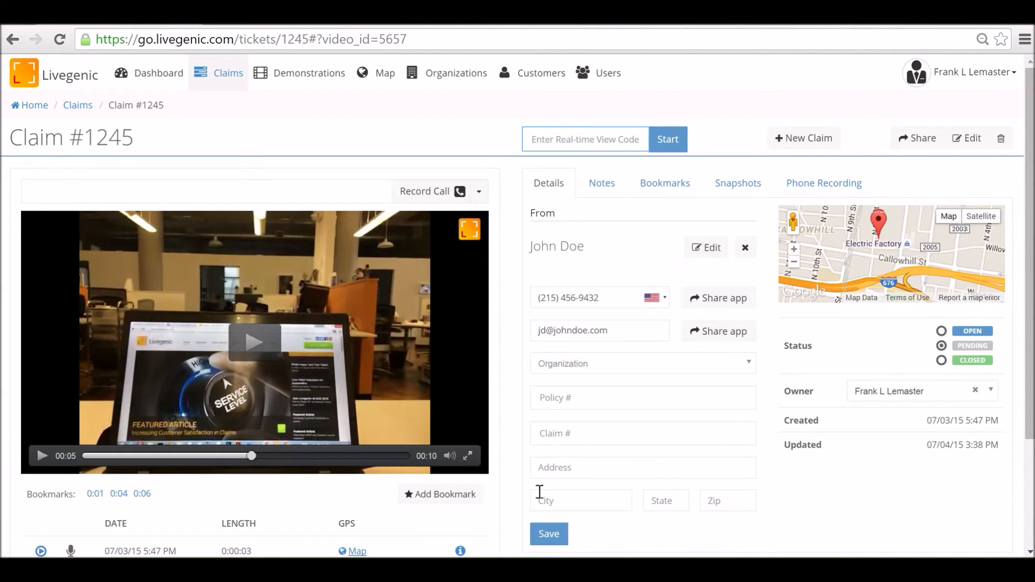
{"action": "left_click", "coordinate": [600, 184]}
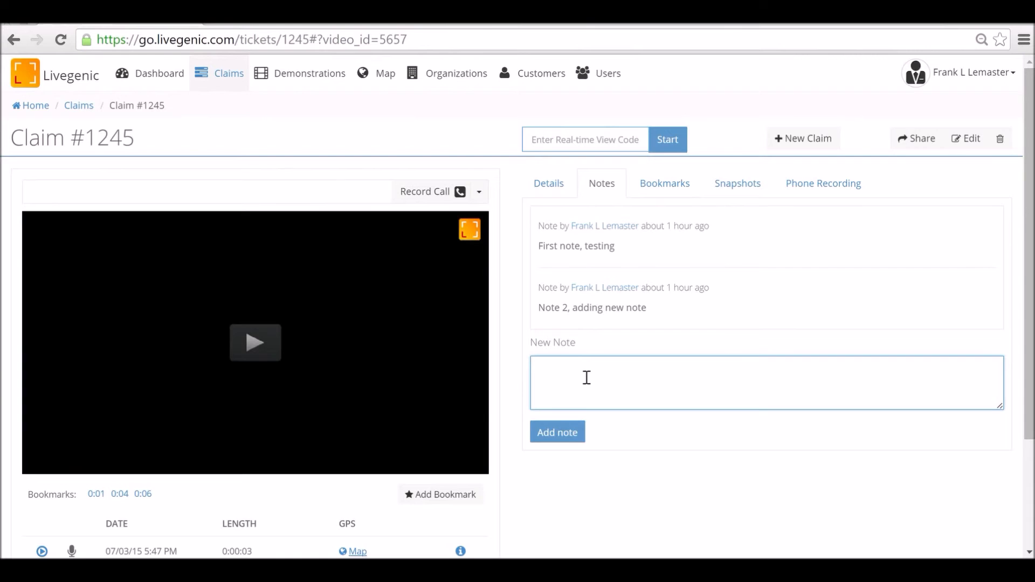
Step: Add a third note reading 'New note' to claim 1245
{"action": "type", "text": "New note"}
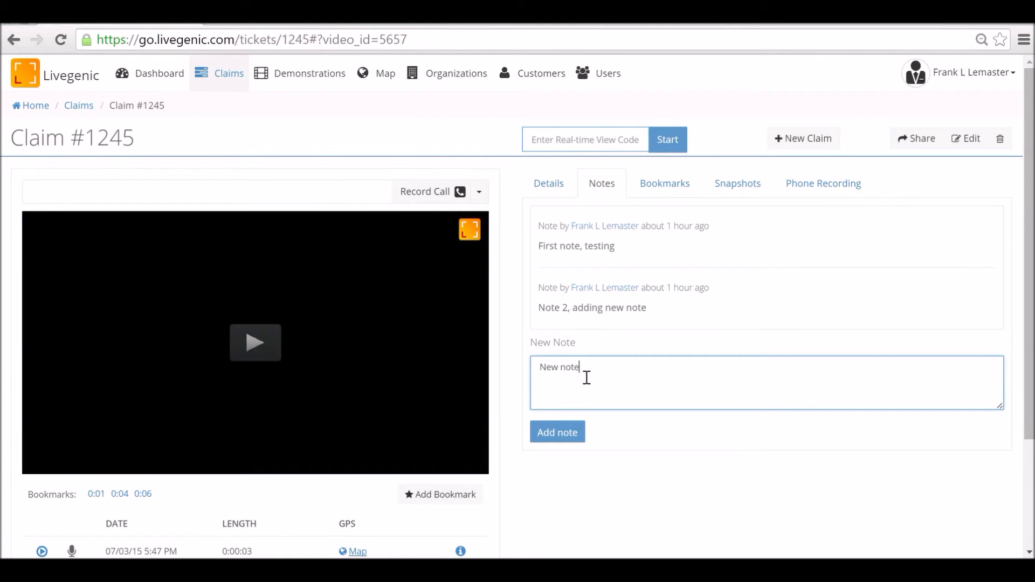
{"action": "left_click", "coordinate": [556, 431]}
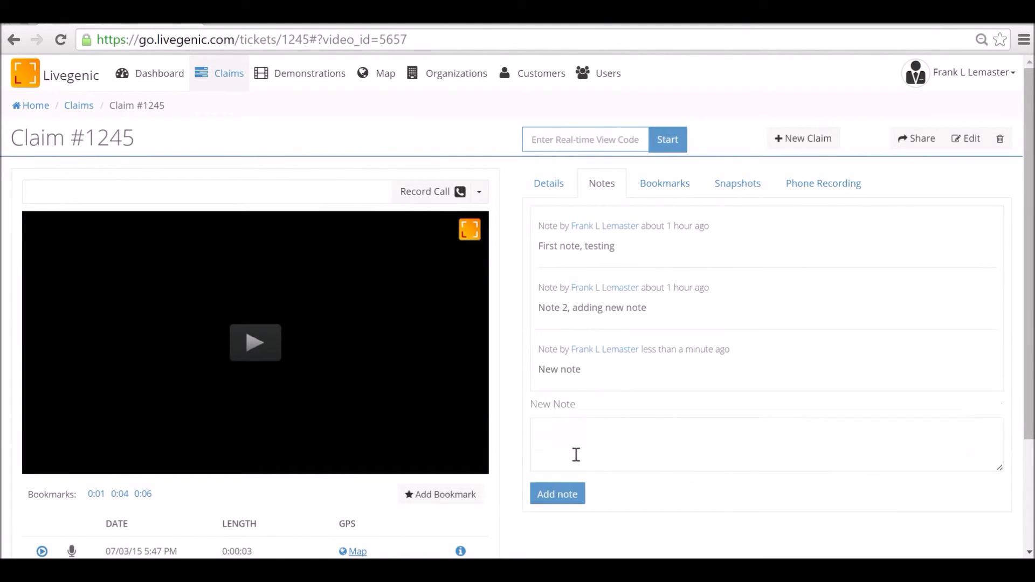
{"action": "mouse_move", "coordinate": [604, 349]}
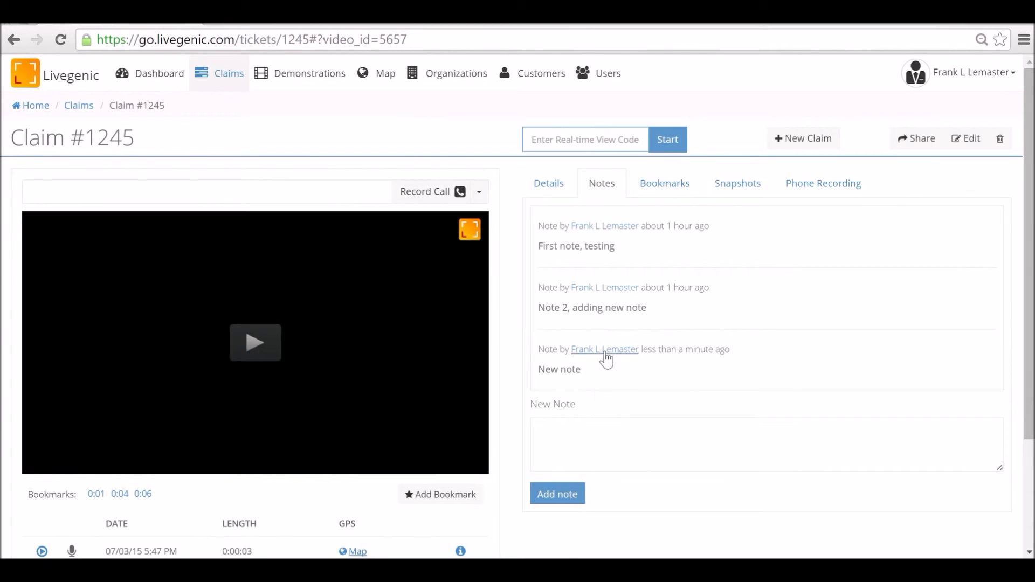
{"action": "mouse_move", "coordinate": [691, 314]}
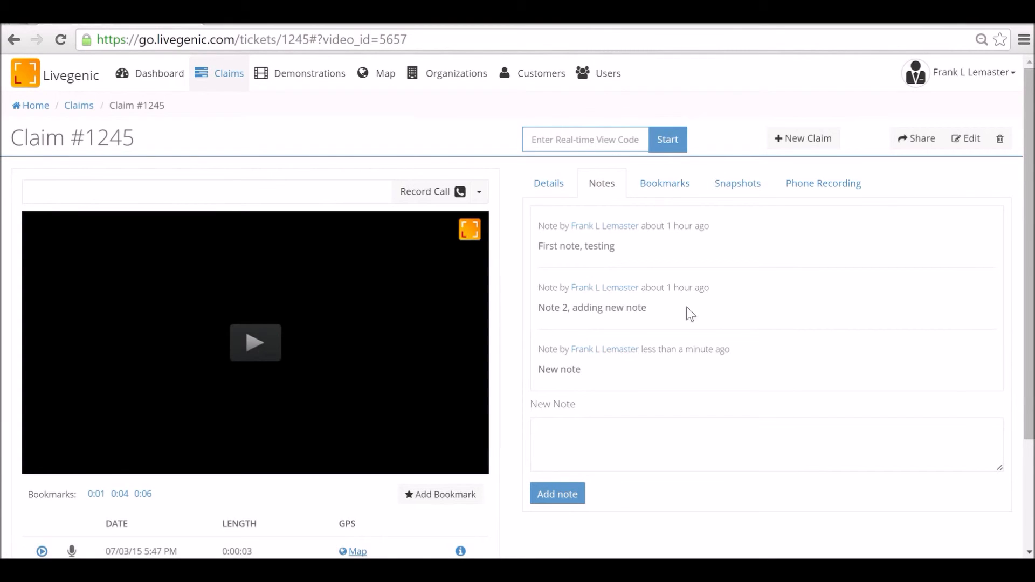
Step: Preview both snapshots full size and set the second snapshot's description to Screen 3
{"action": "left_click", "coordinate": [738, 184]}
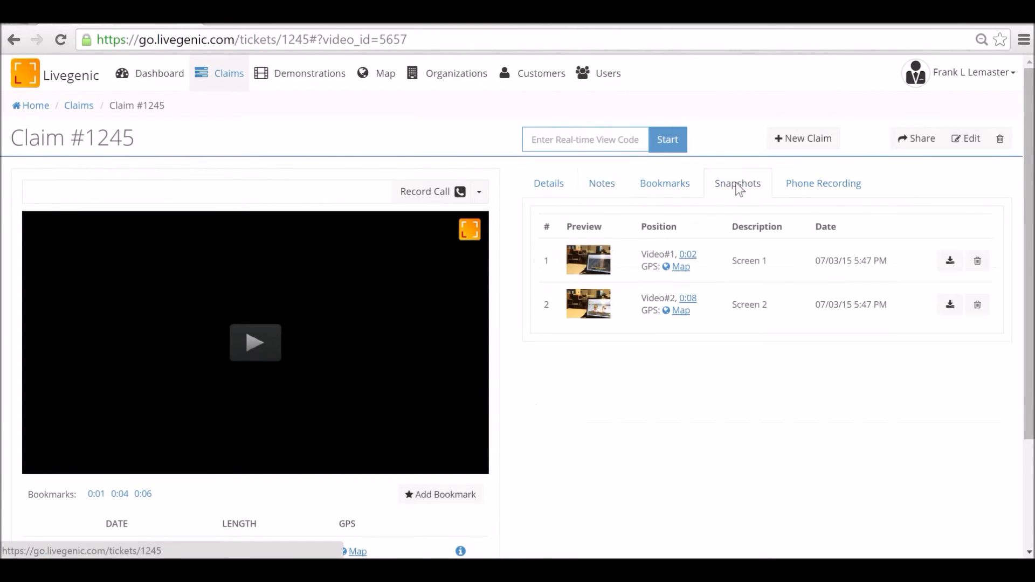
{"action": "mouse_move", "coordinate": [587, 260]}
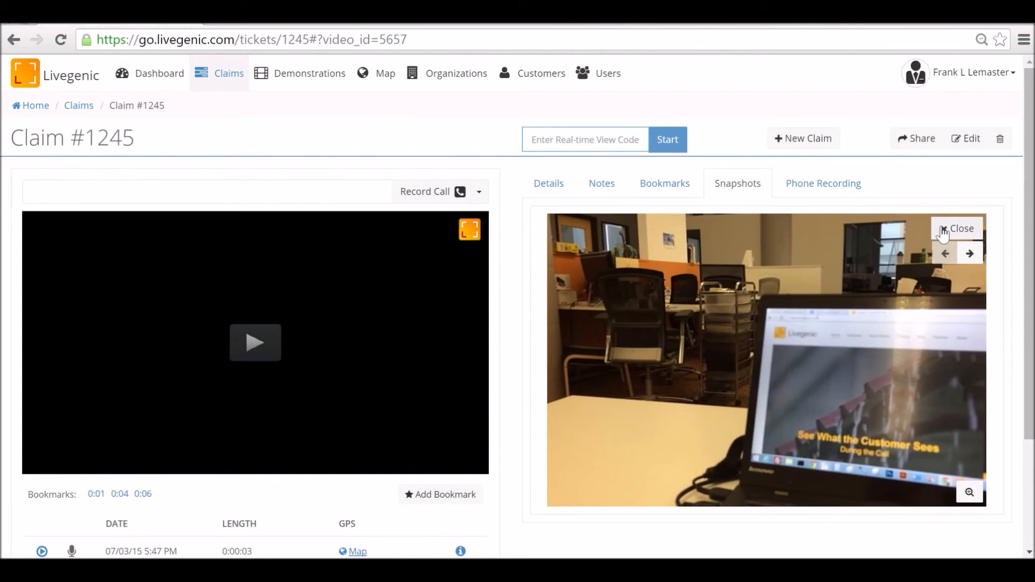
{"action": "left_click", "coordinate": [957, 228]}
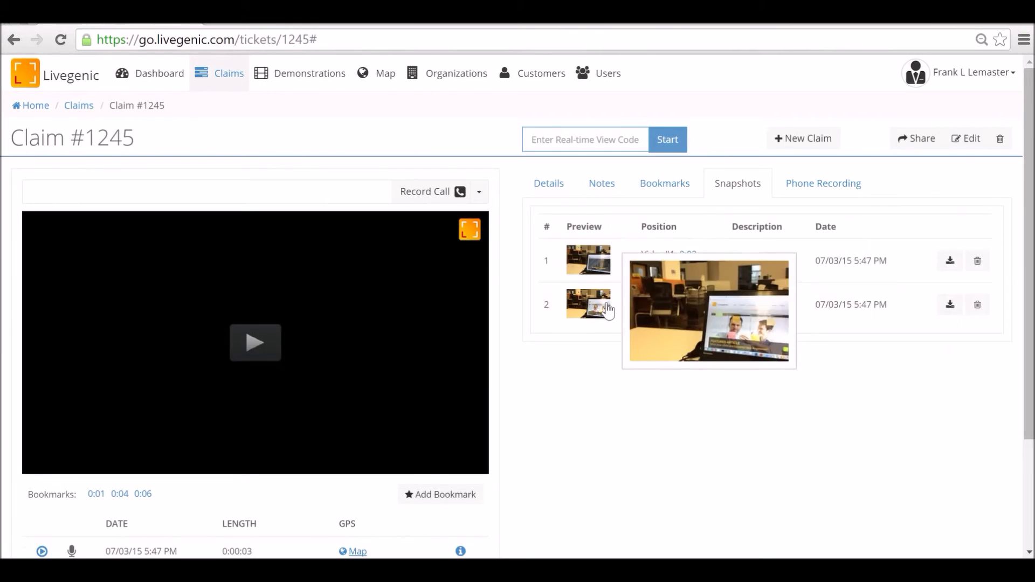
{"action": "left_click", "coordinate": [588, 304]}
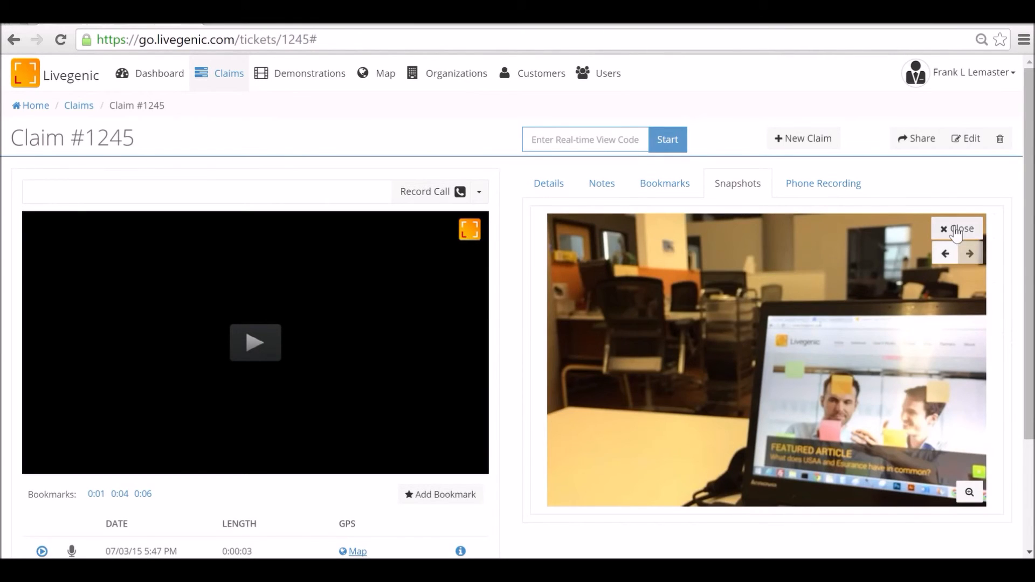
{"action": "left_click", "coordinate": [958, 229]}
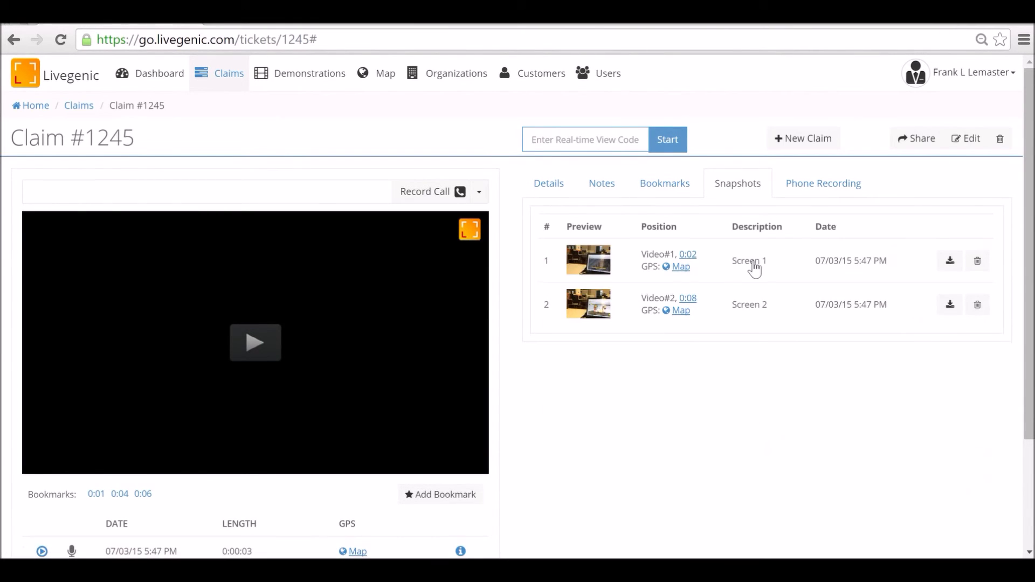
{"action": "left_click", "coordinate": [748, 260]}
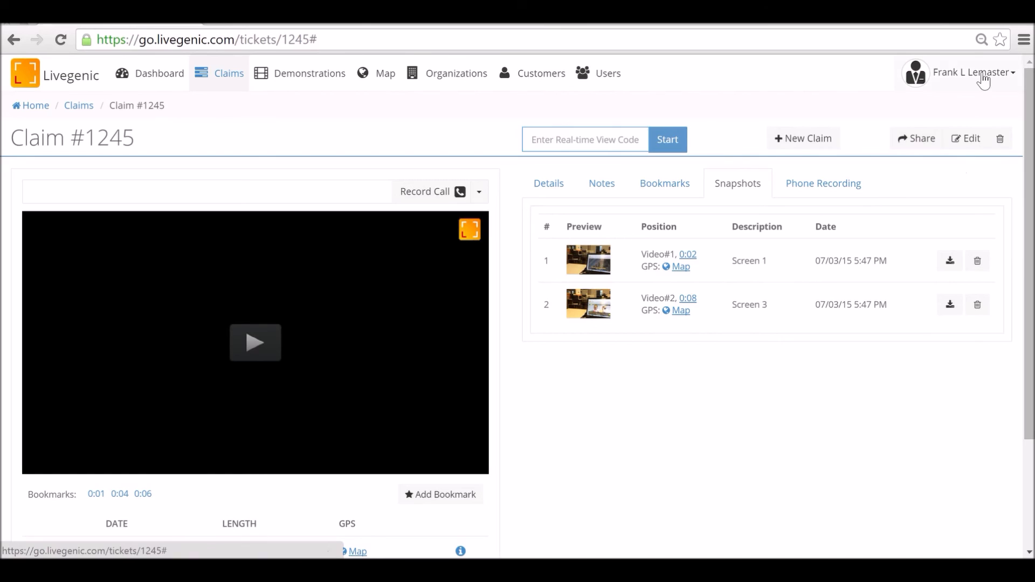
Step: Log out of the Livegenic portal via the user name dropdown's Logout option
{"action": "left_click", "coordinate": [973, 73]}
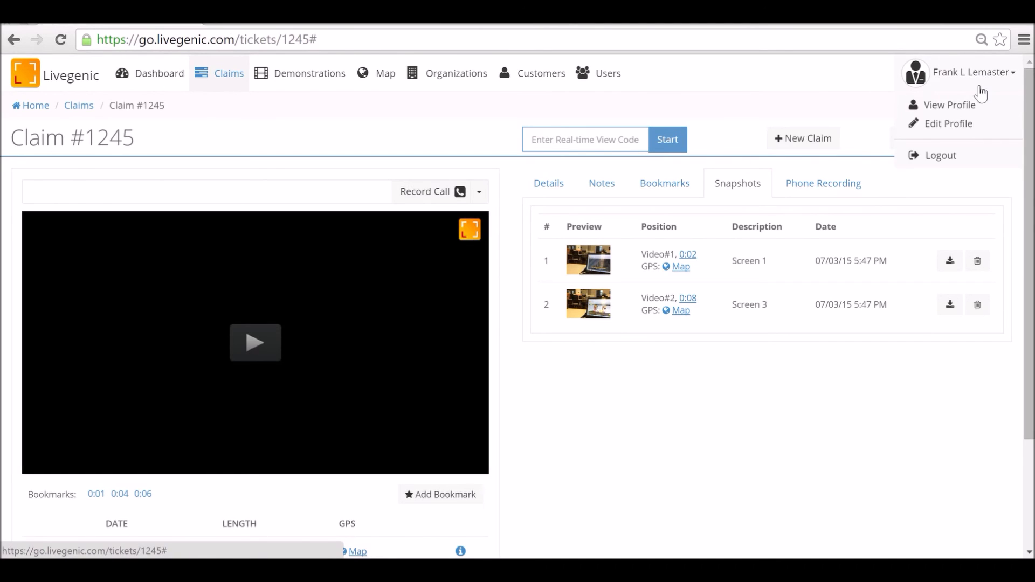
{"action": "mouse_move", "coordinate": [940, 155]}
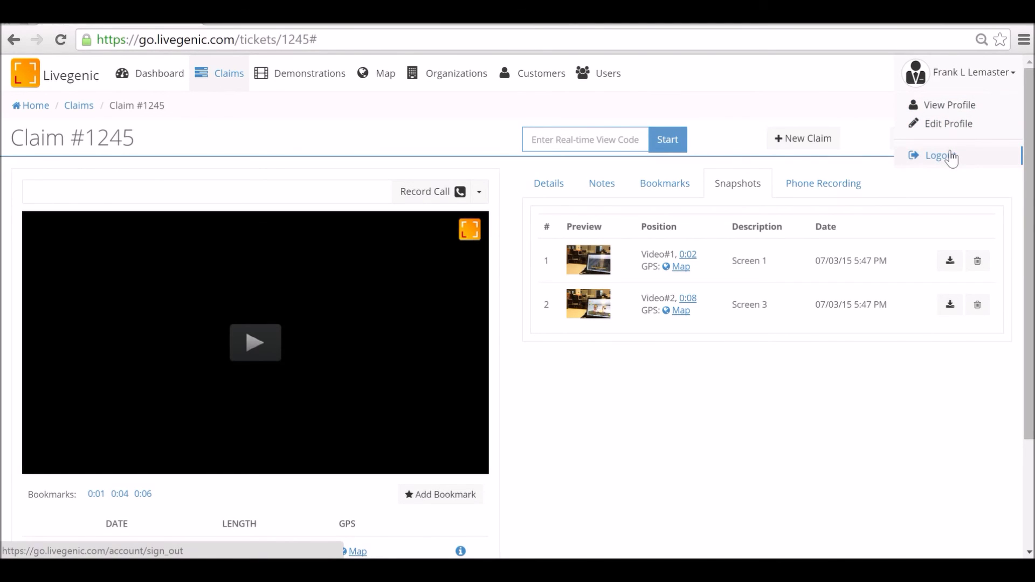
{"action": "left_click", "coordinate": [939, 156]}
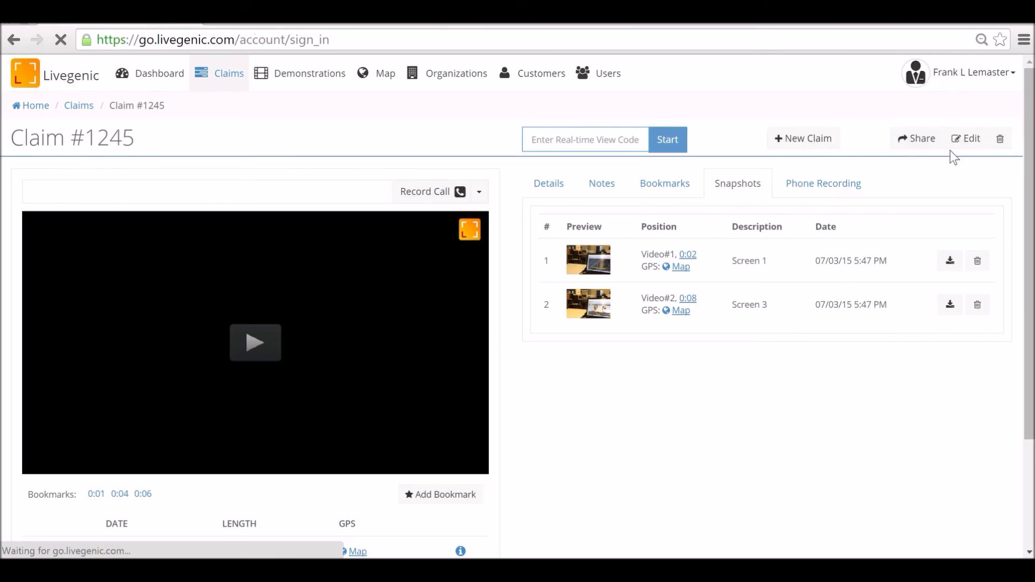